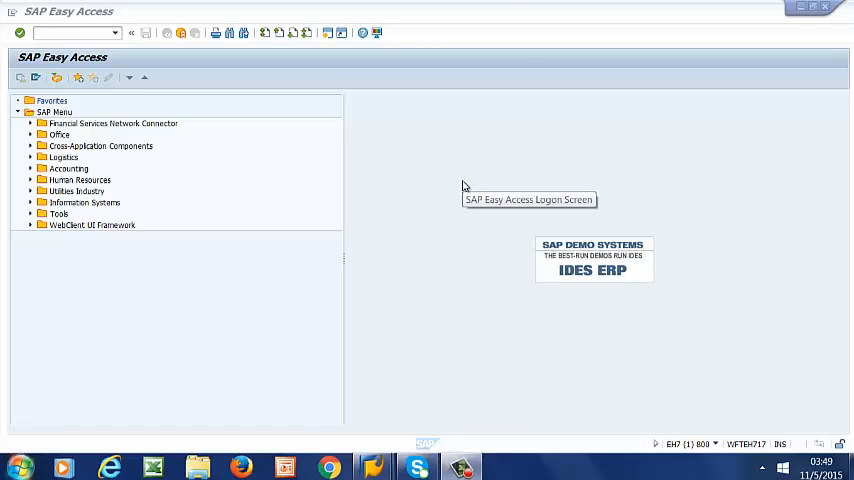
mouse_move(463, 186)
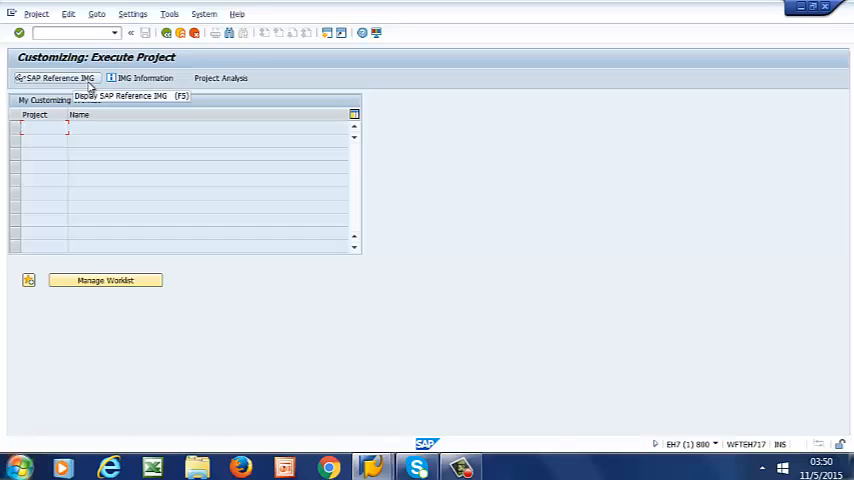
Expand the Reference IMG through Plant Maintenance and Customer Service to Work Centers.
click(57, 78)
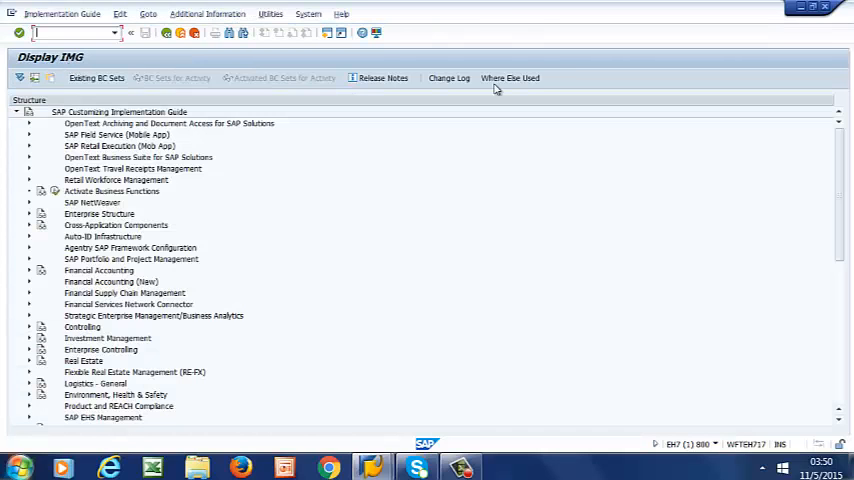
scroll(down, 3)
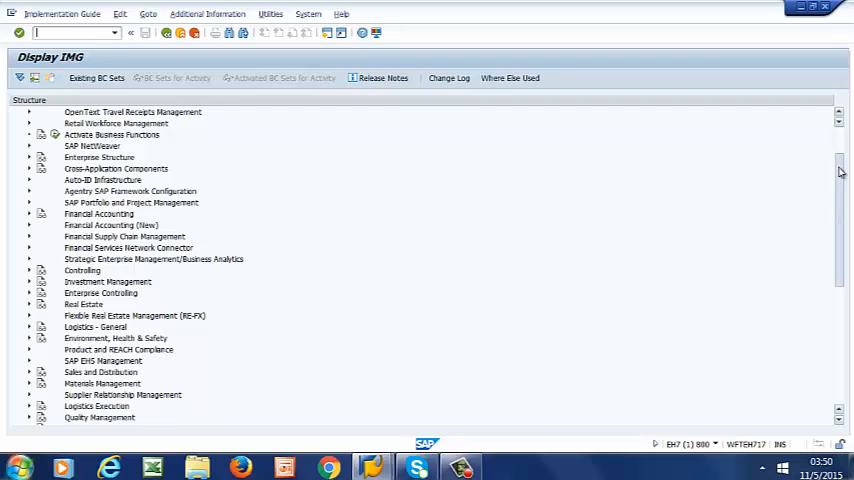
scroll(down, 3)
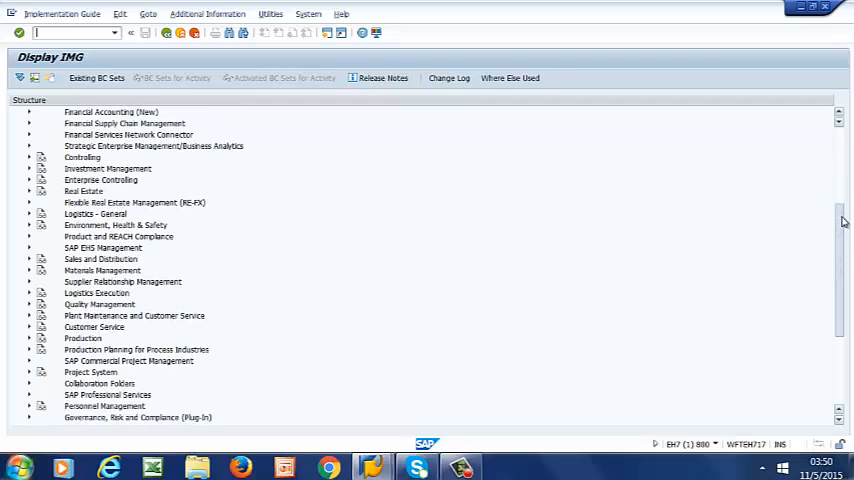
click(30, 315)
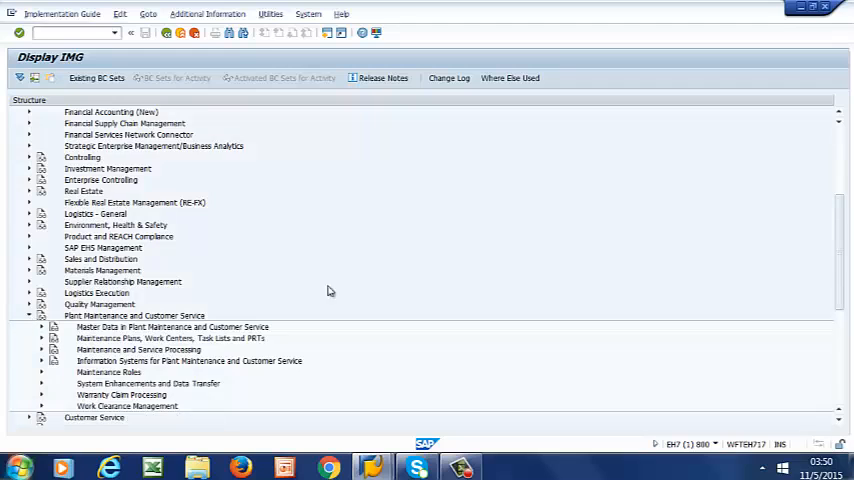
scroll(down, 3)
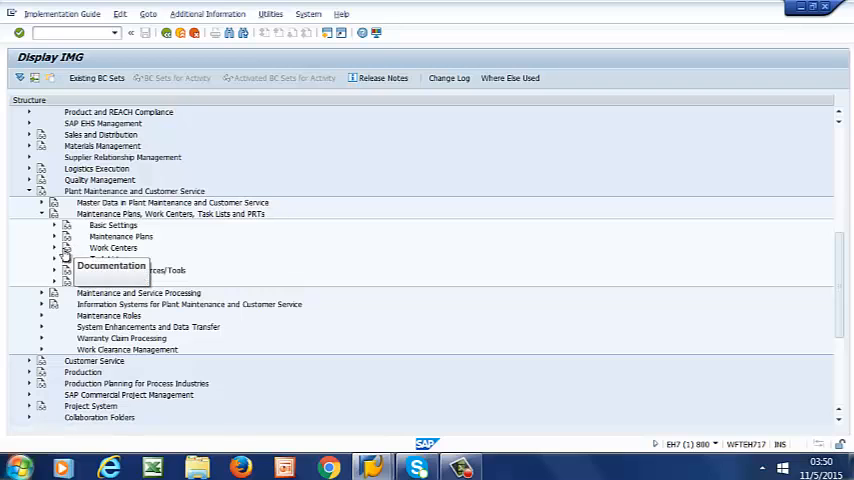
click(54, 247)
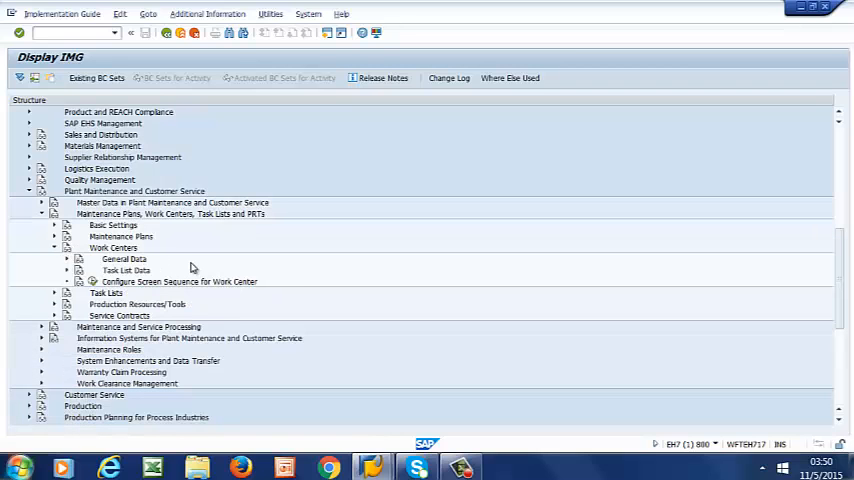
scroll(down, 3)
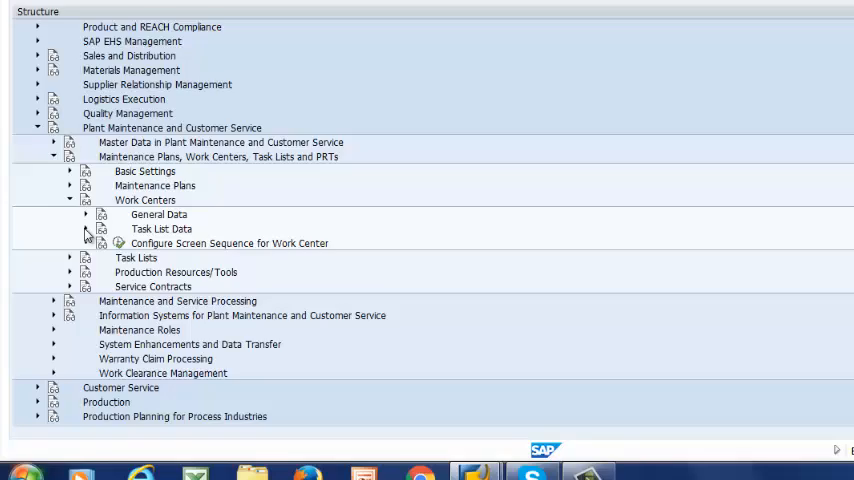
Under Task List Data, start Configure Screen Sequence for Work Center.
click(101, 228)
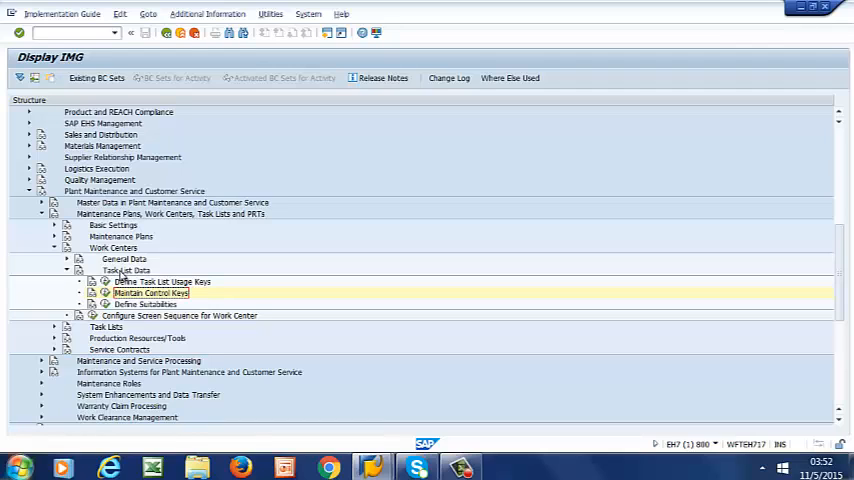
mouse_move(92, 315)
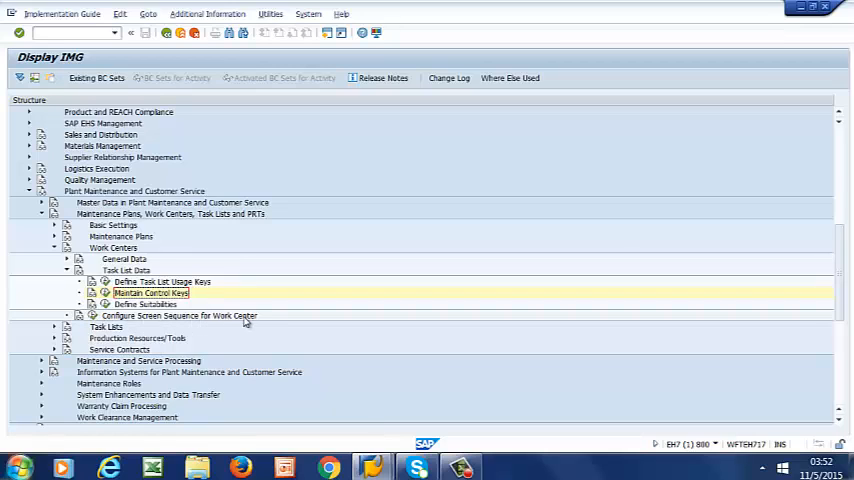
double_click(152, 293)
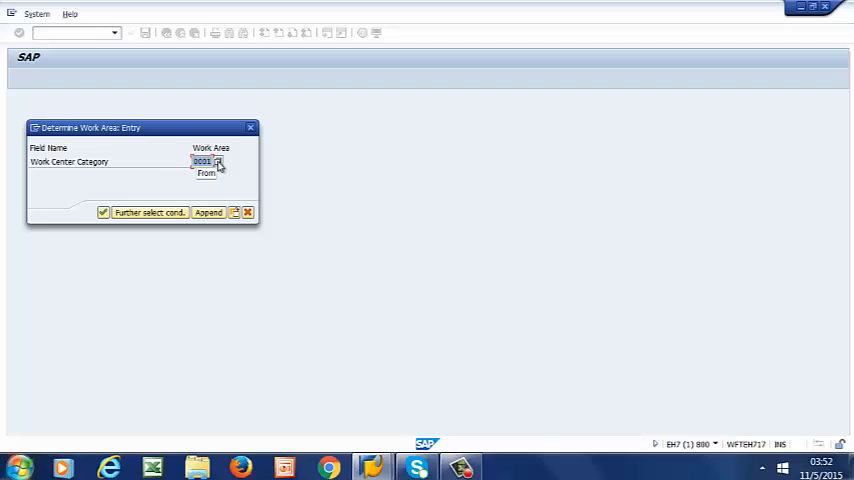
Select work center category 0001 Machine as the work area and confirm.
click(217, 162)
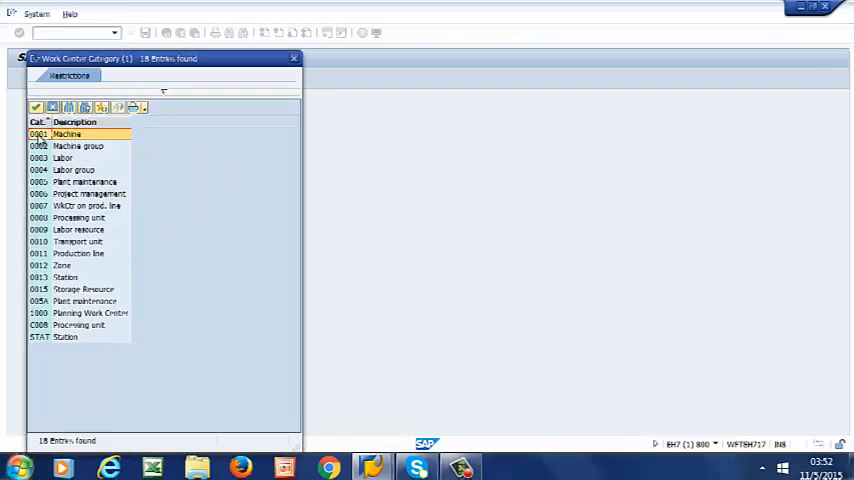
double_click(67, 134)
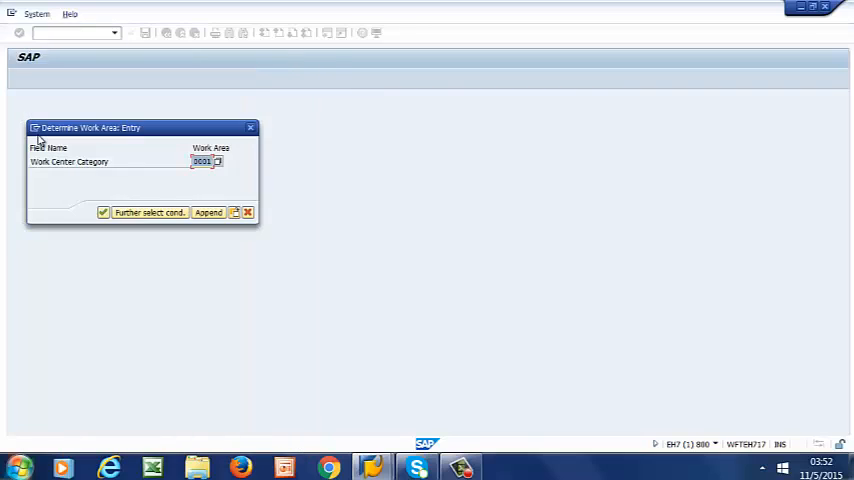
click(102, 212)
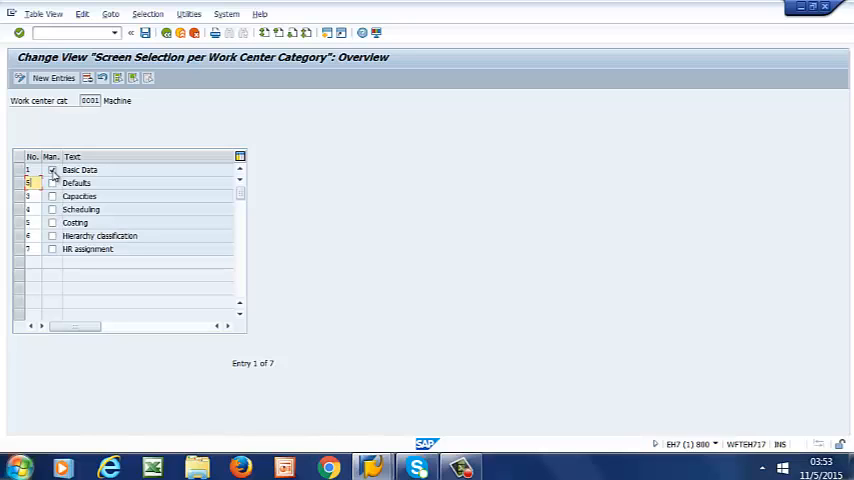
Flag Basic Data as mandatory, leaving Defaults and Capacities cleared.
click(52, 182)
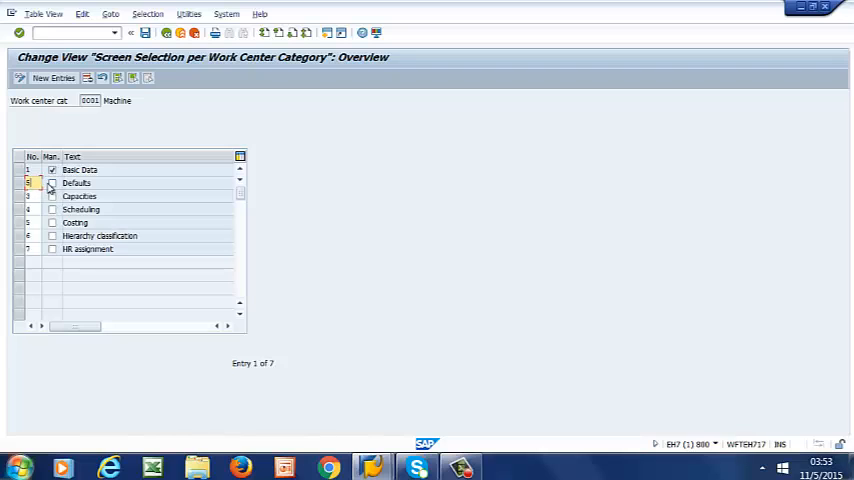
click(52, 183)
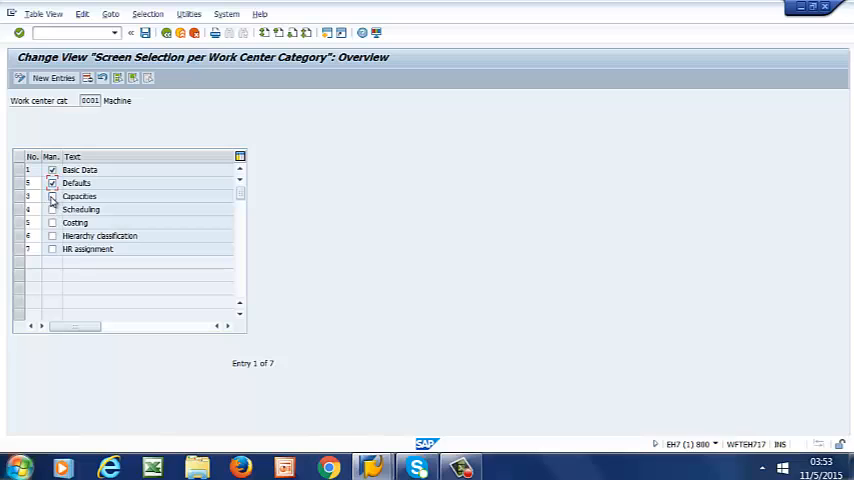
click(52, 196)
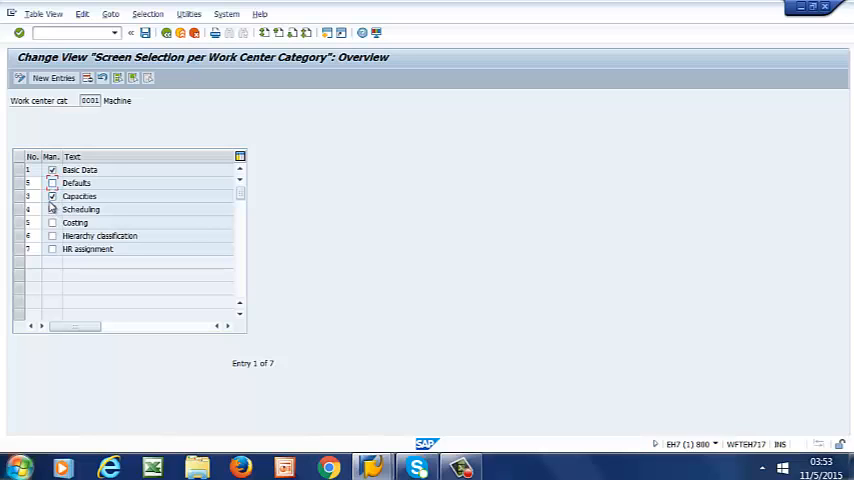
click(52, 196)
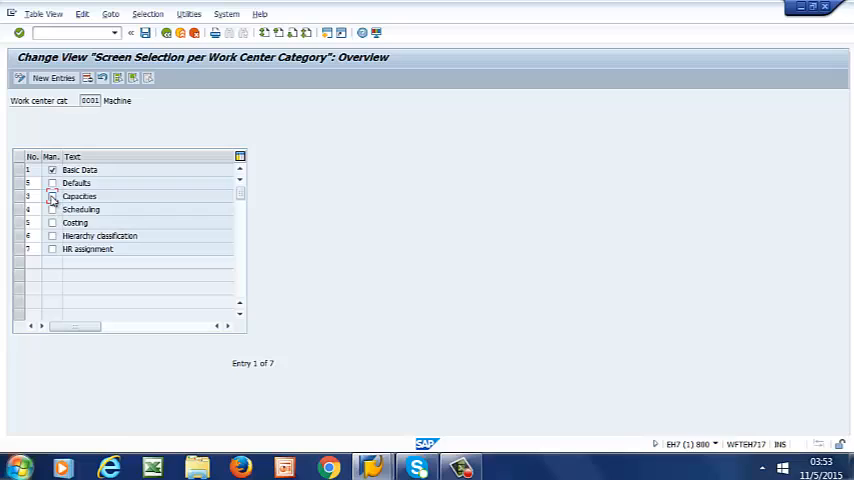